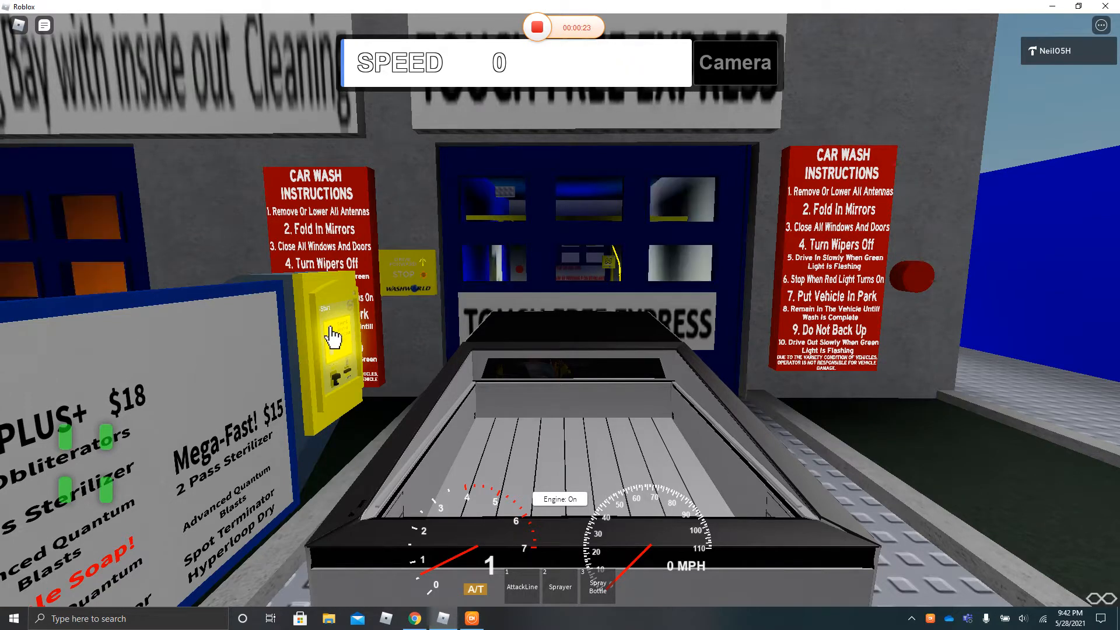
mouse_move(639, 387)
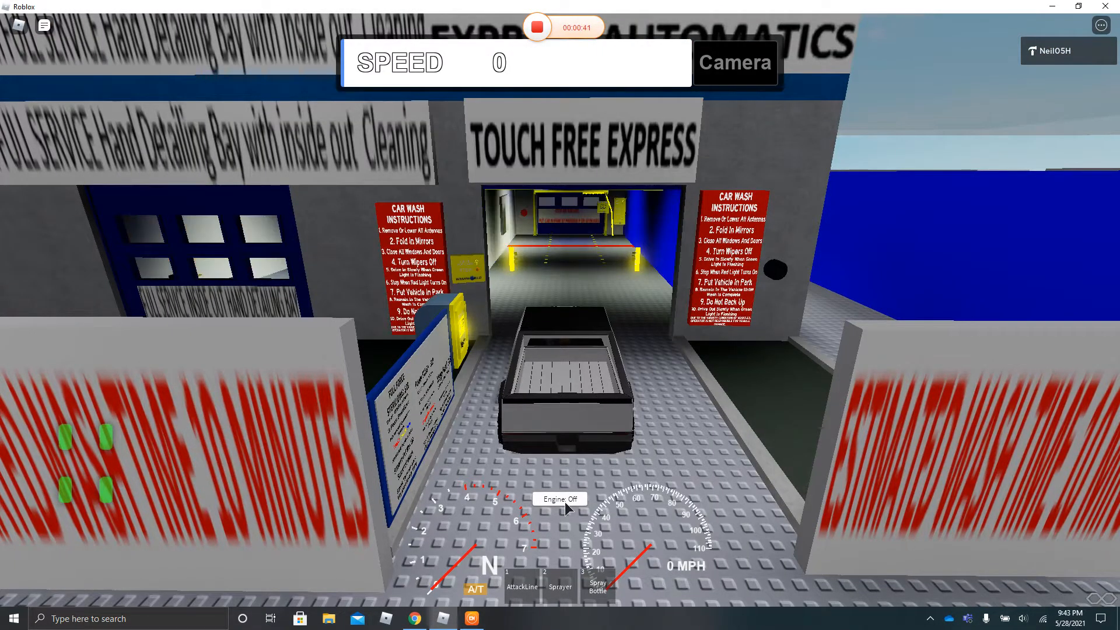
left_click(559, 499)
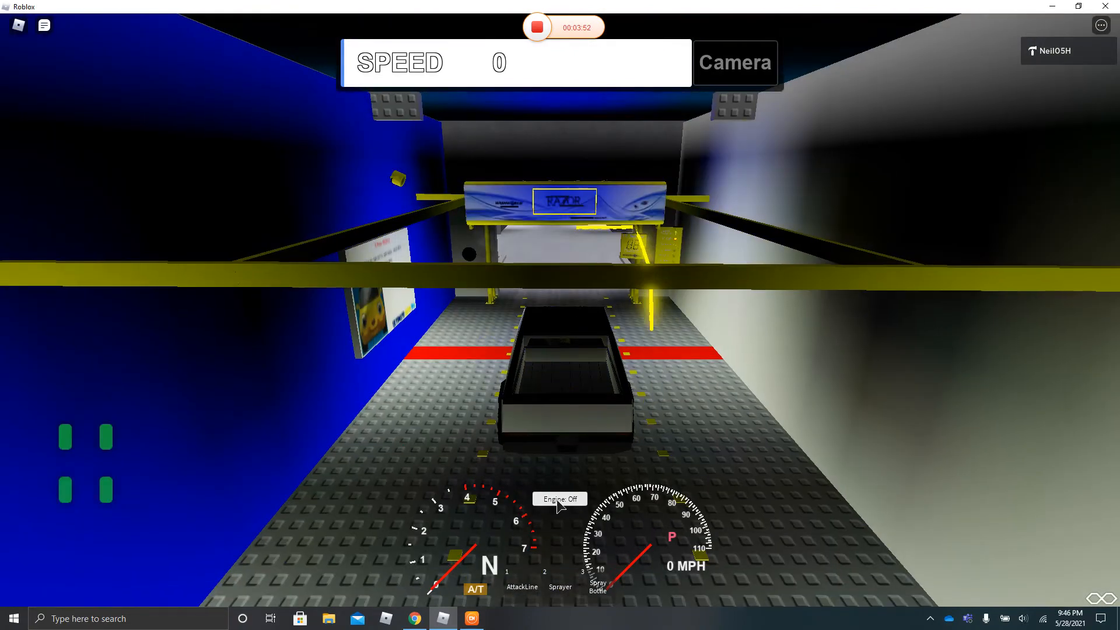
Step: Halt the Cybertruck at the wash tunnel's red line and toggle the Engine button
left_click(559, 498)
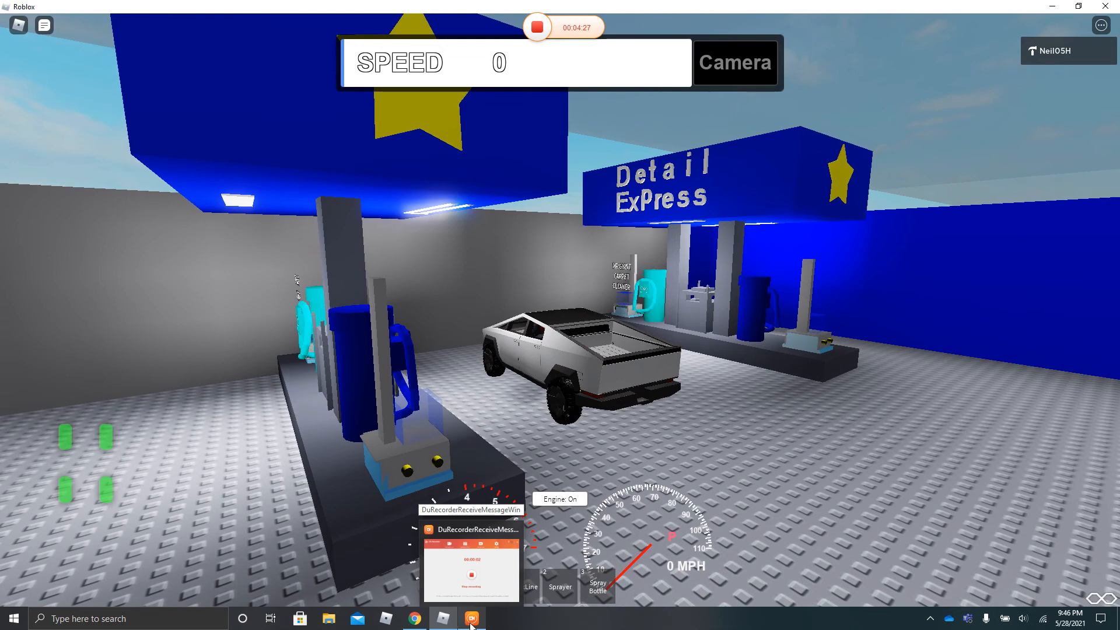
Step: Bring up the DU Recorder window from the taskbar to stop recording
left_click(468, 617)
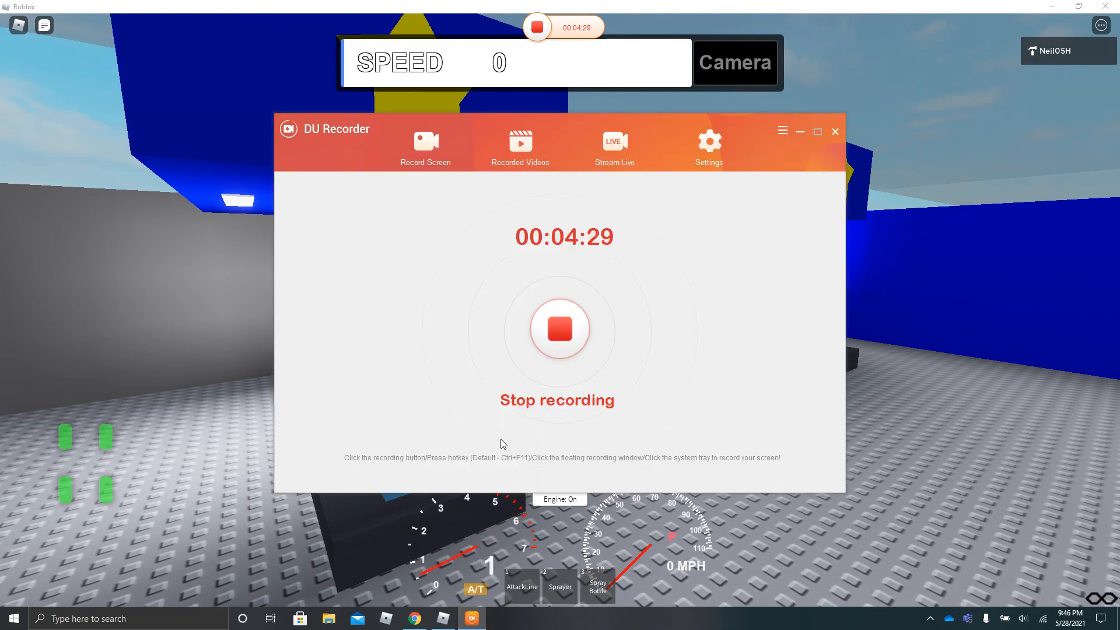